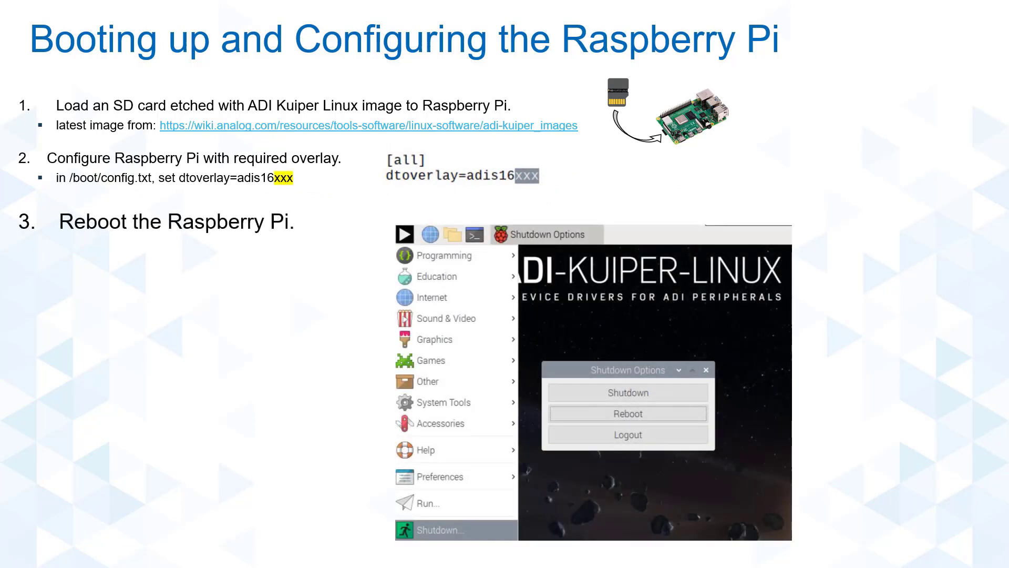
Create IMU = adi.ADIS16480 with uri 'ip:192.168.1.101', EnabledChannels 1:6 and SamplesPerRead 6
{"action": "key", "text": "Right"}
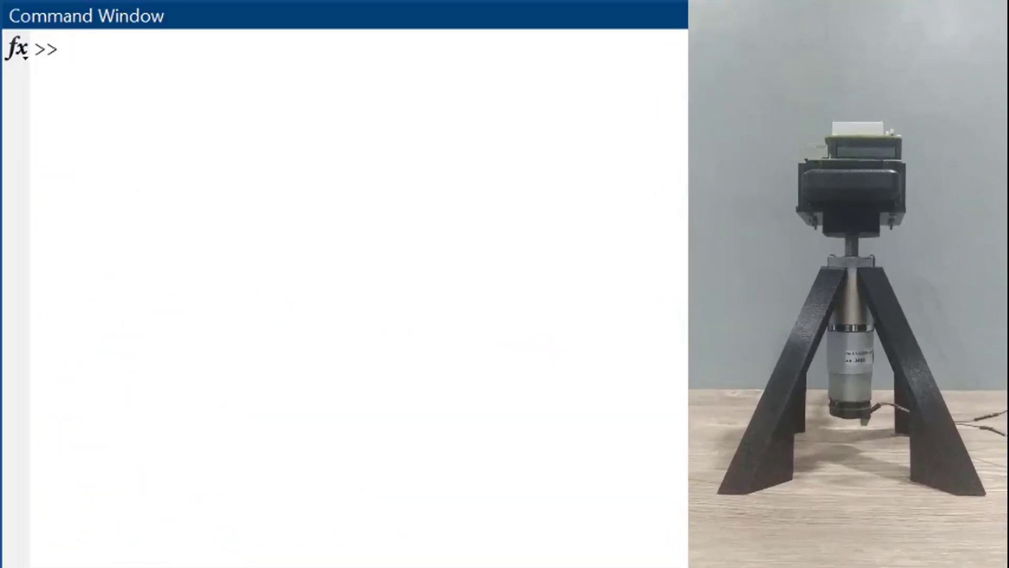
{"action": "type", "text": "IMU = adi.ADIS16480"}
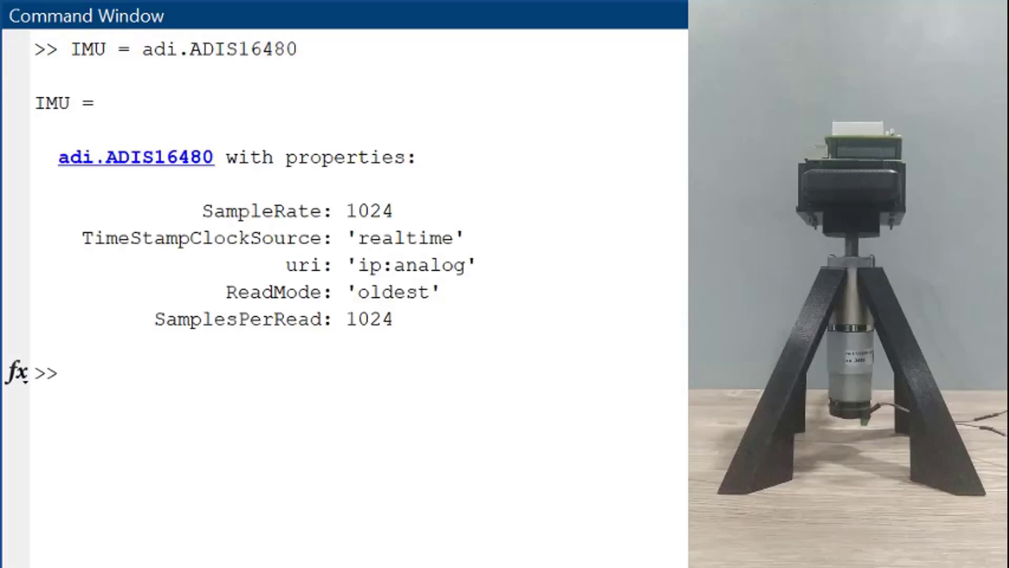
{"action": "type", "text": "IMU.uri ="}
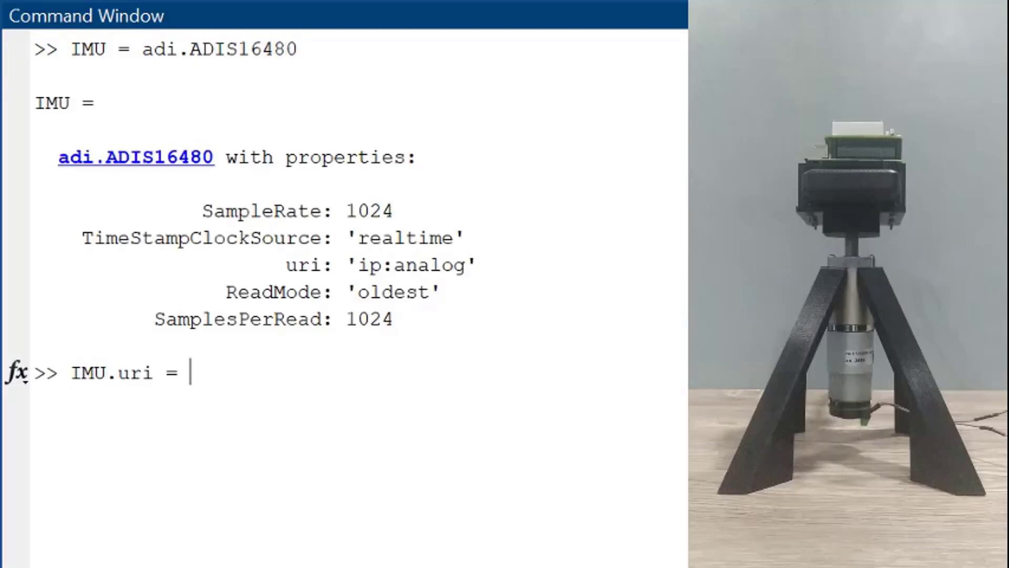
{"action": "type", "text": "'ip:192.168.1.101'"}
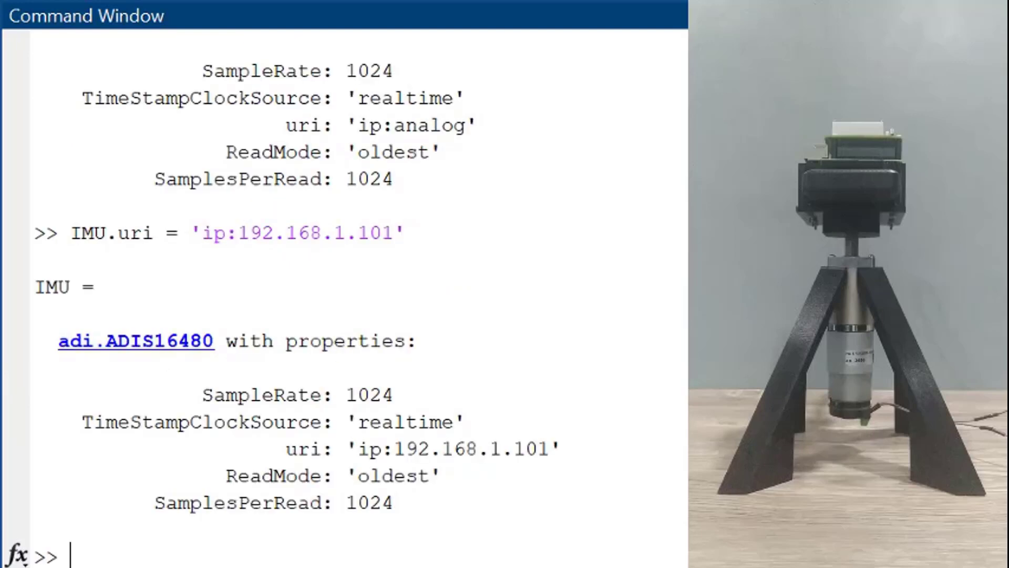
{"action": "type", "text": "IMU.EnabledChannels = 1:6"}
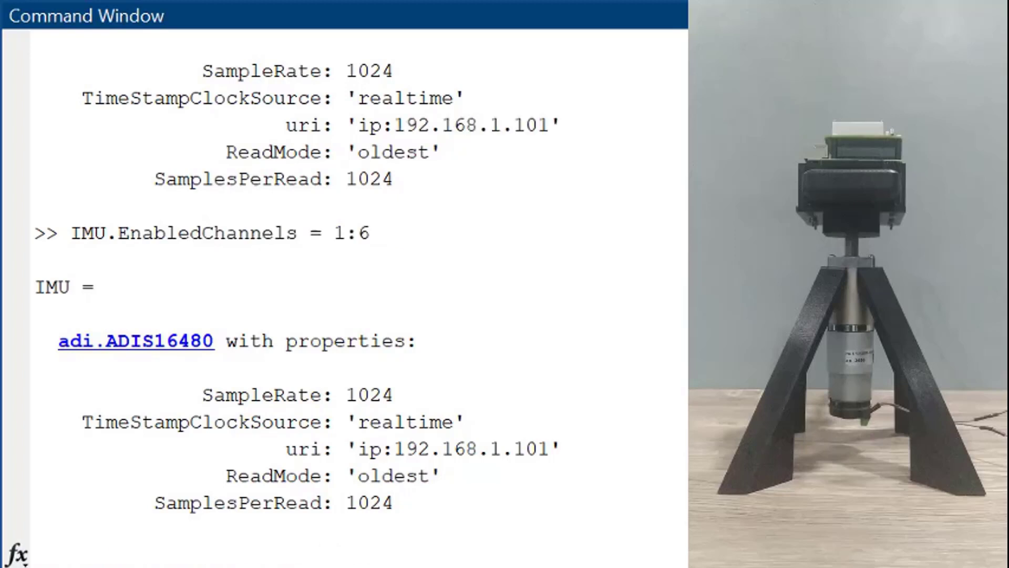
{"action": "type", "text": "IMU."}
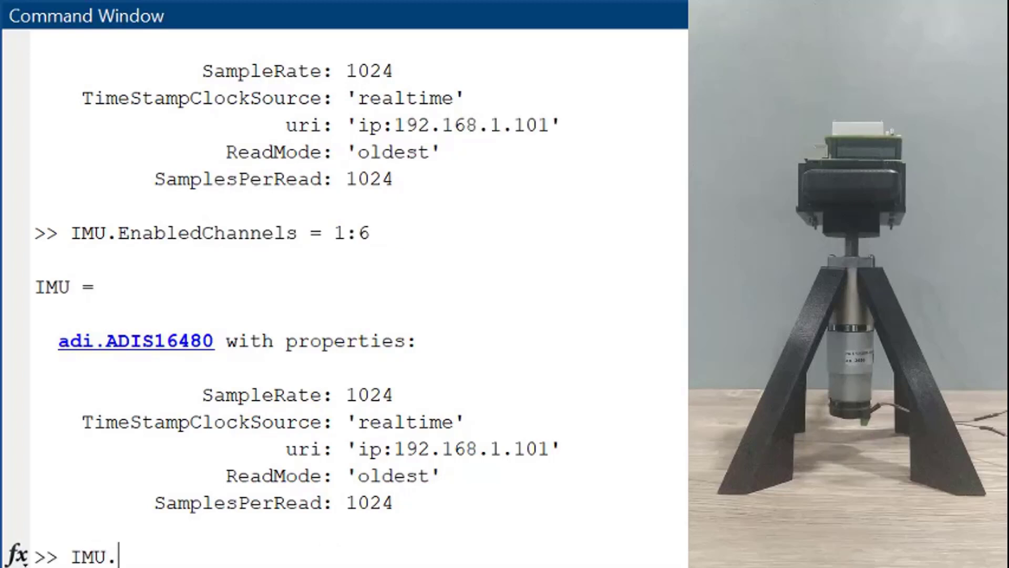
{"action": "type", "text": "SamplesPerRead"}
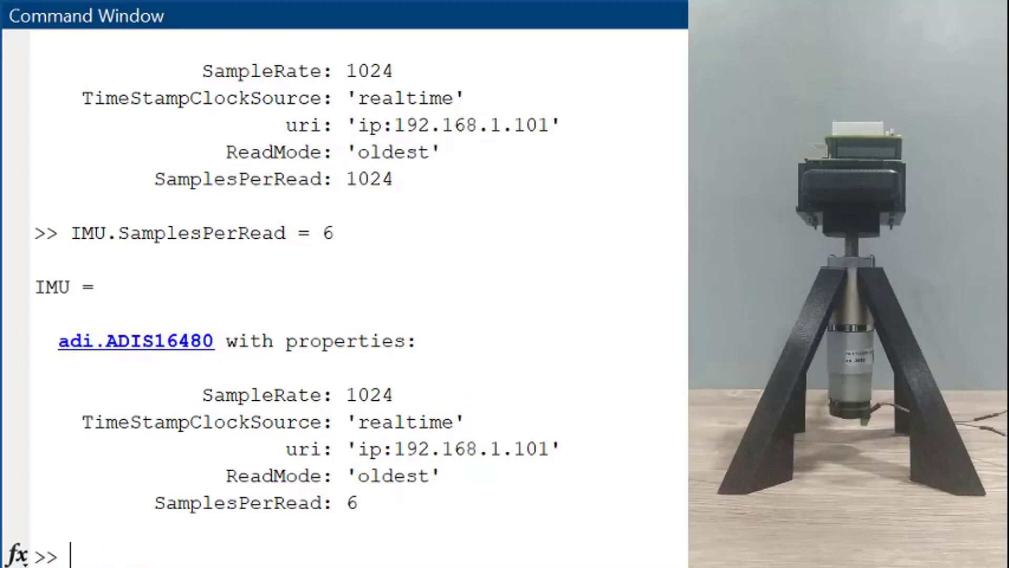
Read acceleration and gyro data with [acc, gyro] = IMU.read()
{"action": "type", "text": "[acc, gyro"}
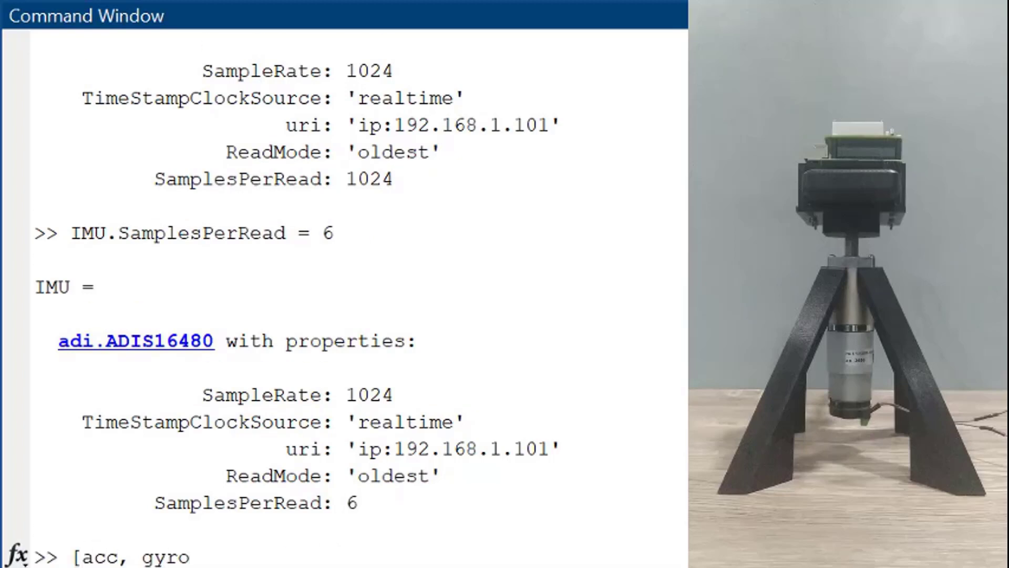
{"action": "type", "text": "] = IMU.read()"}
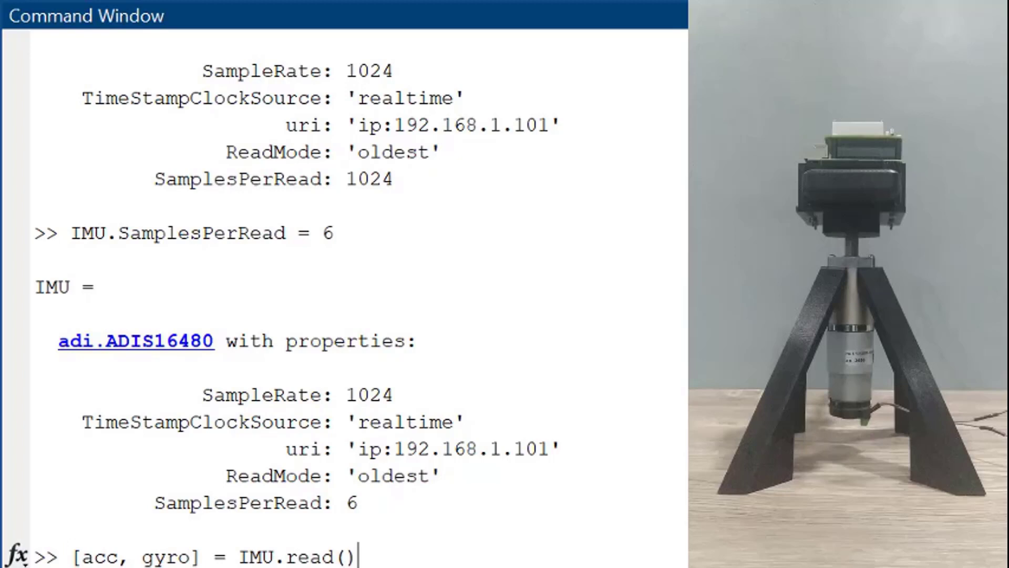
{"action": "key", "text": "Enter"}
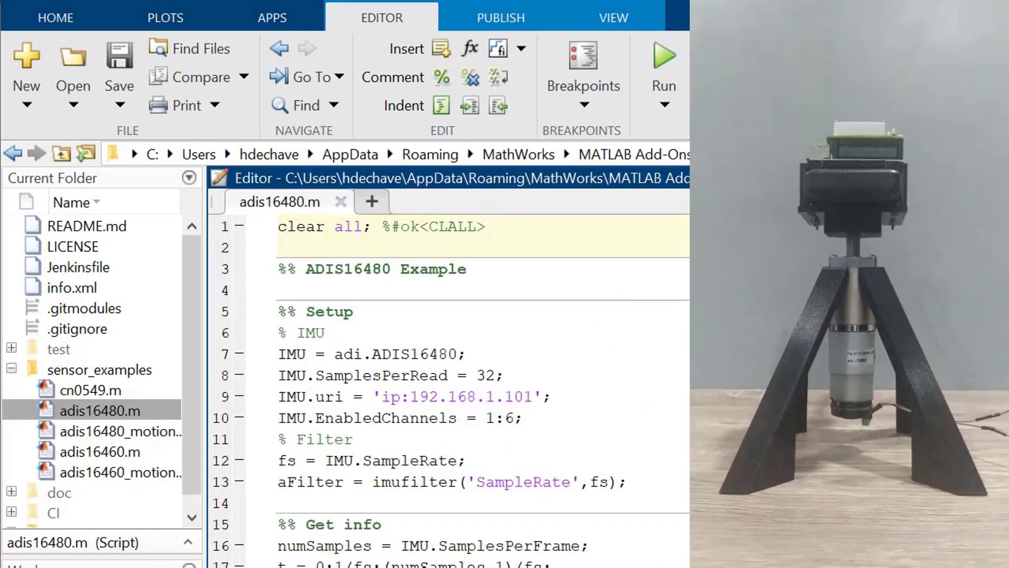
Open the adis16480.m example script from sensor_examples in the editor
{"action": "left_click", "coordinate": [663, 55]}
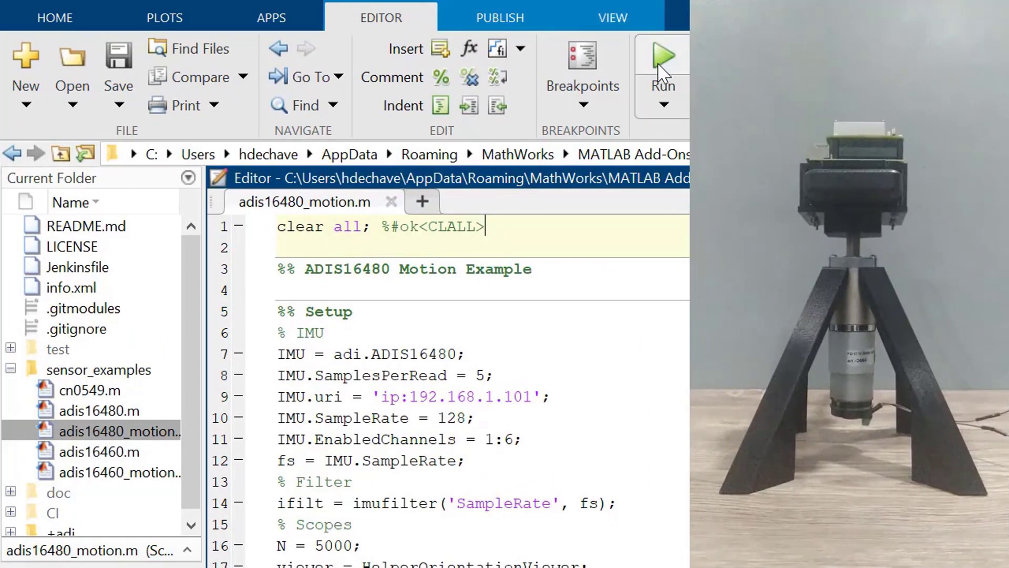
Run adis16480_motion.m to show the live 3D orientation viewer of the IMU
{"action": "left_click", "coordinate": [662, 53]}
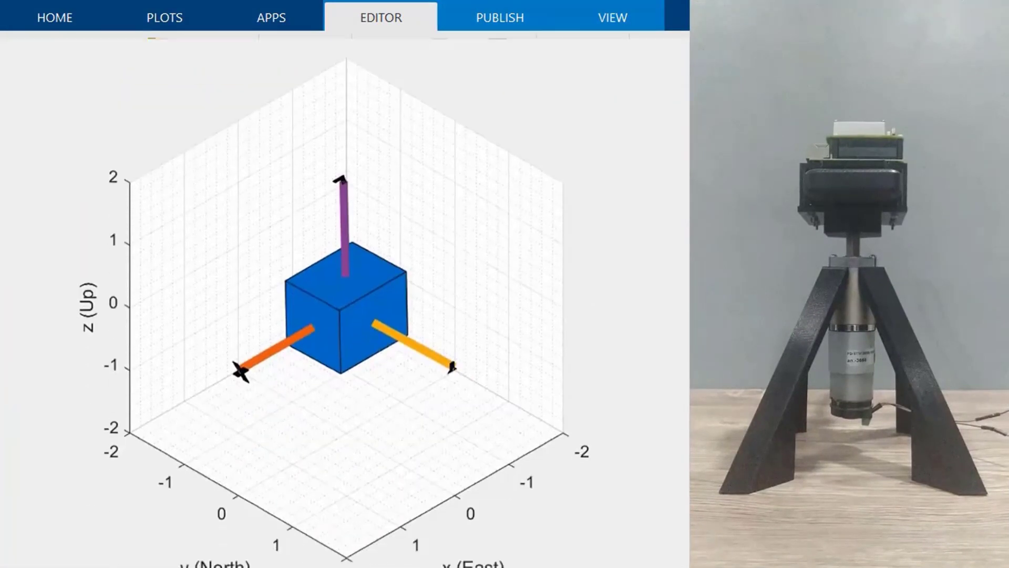